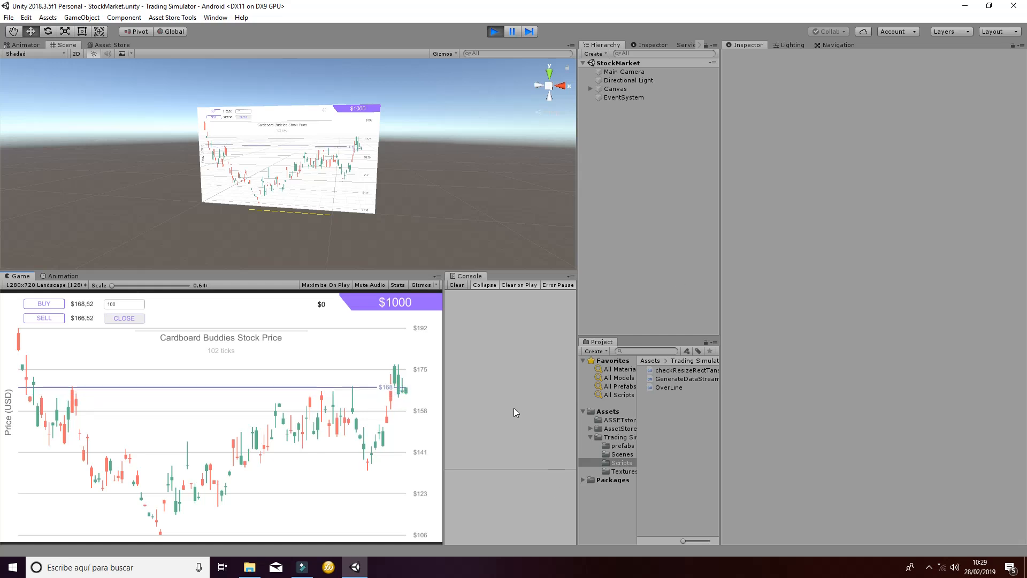
mouse_move(487, 398)
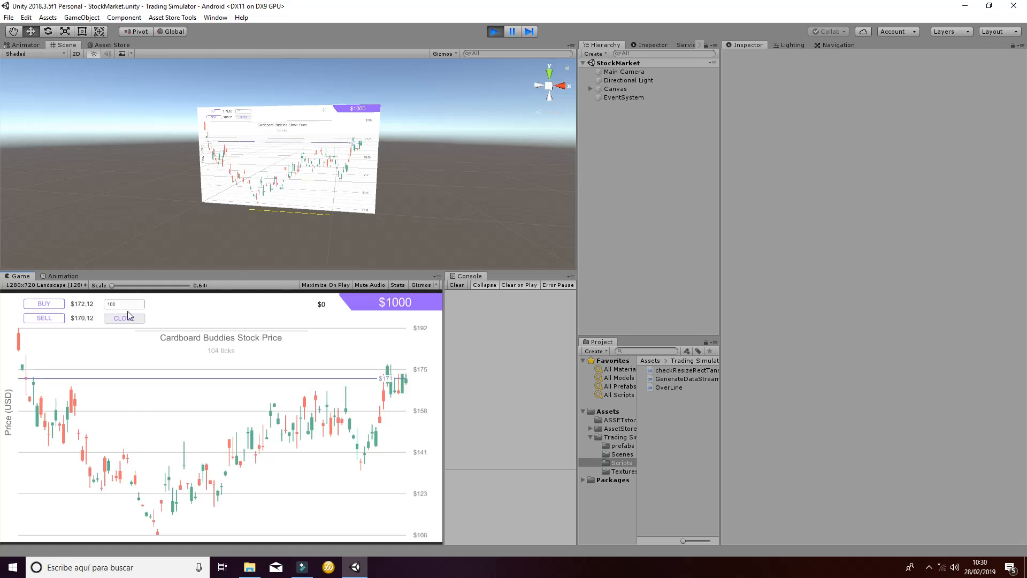
Step: Expand Canvas, inspect the Heading, capital and Chart objects, and finish on Heading
left_click(614, 89)
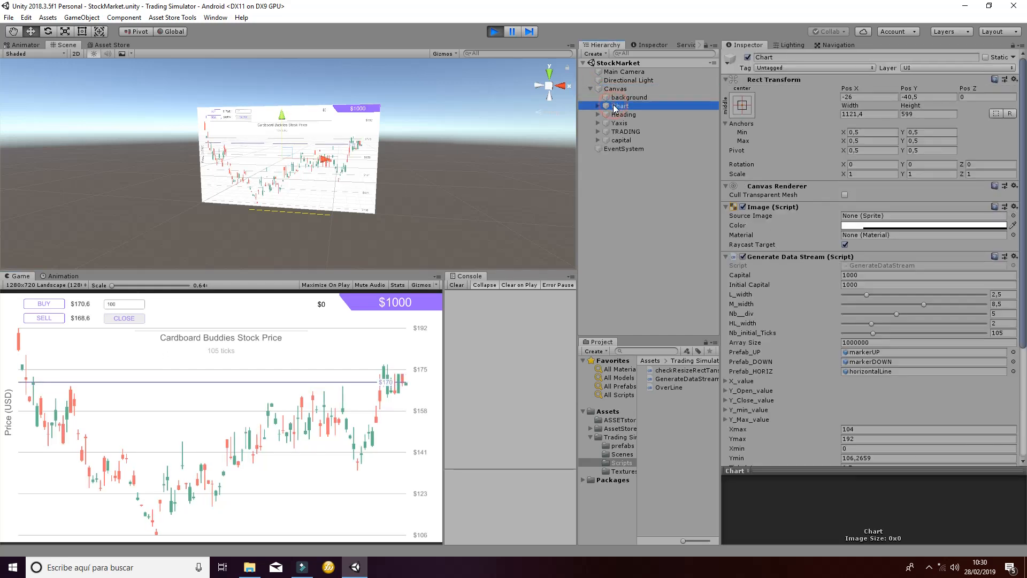
left_click(622, 114)
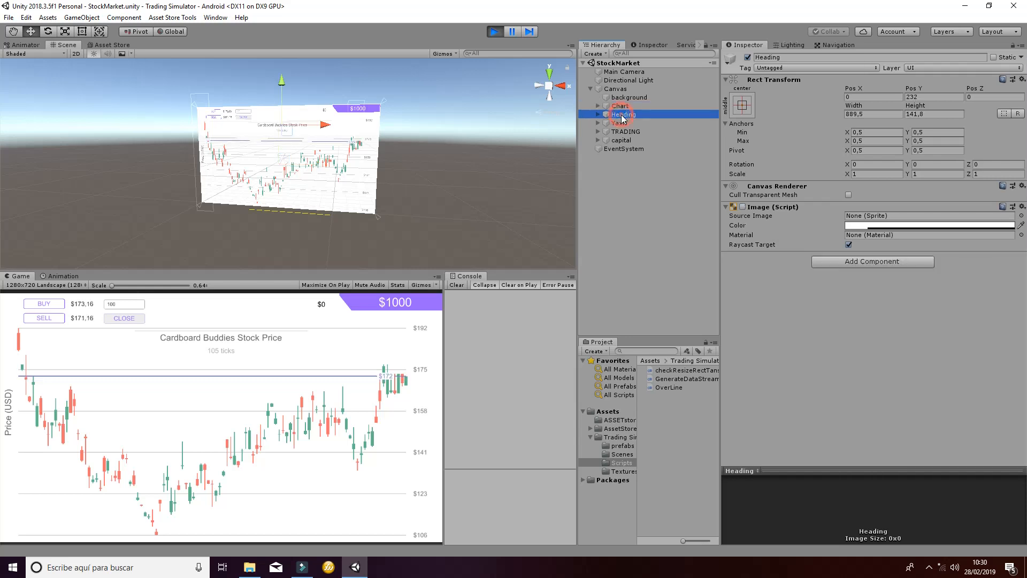
left_click(621, 139)
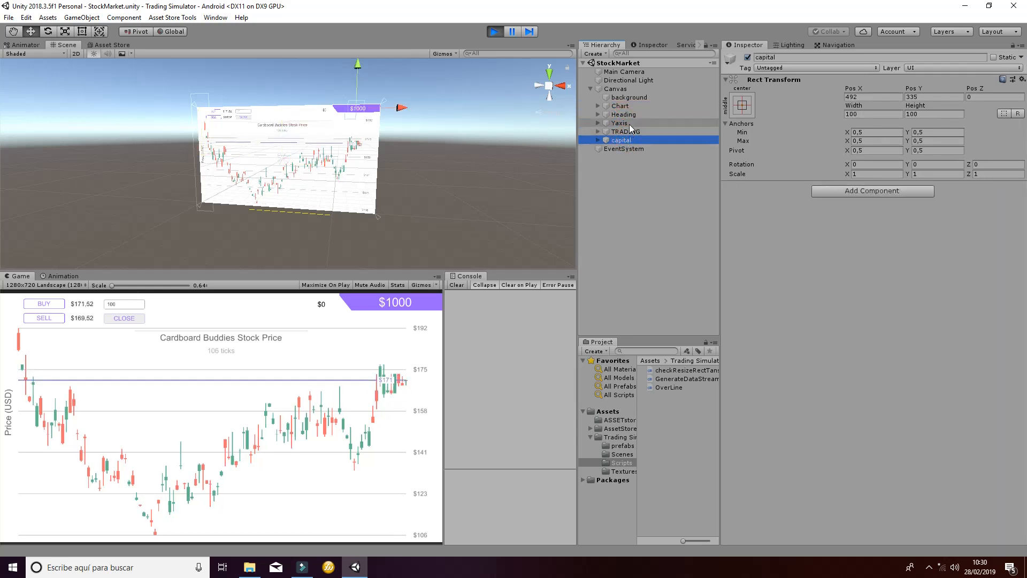
left_click(620, 105)
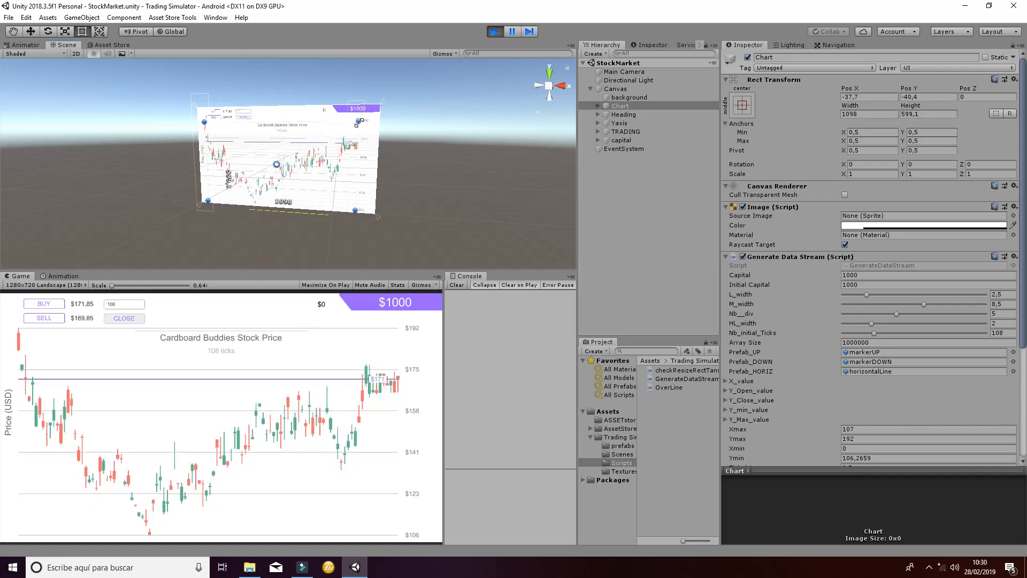
left_click(624, 114)
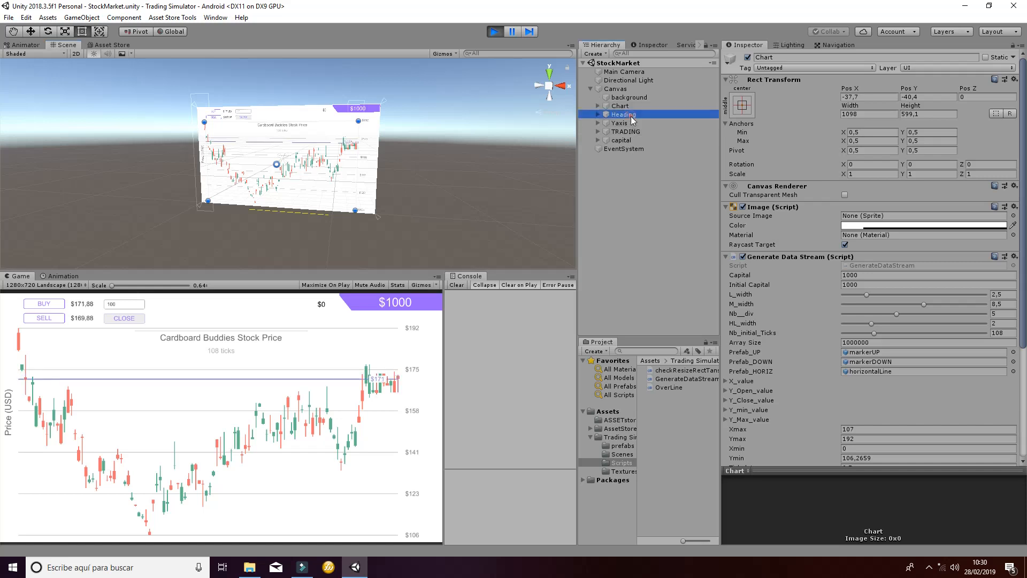
left_click(623, 114)
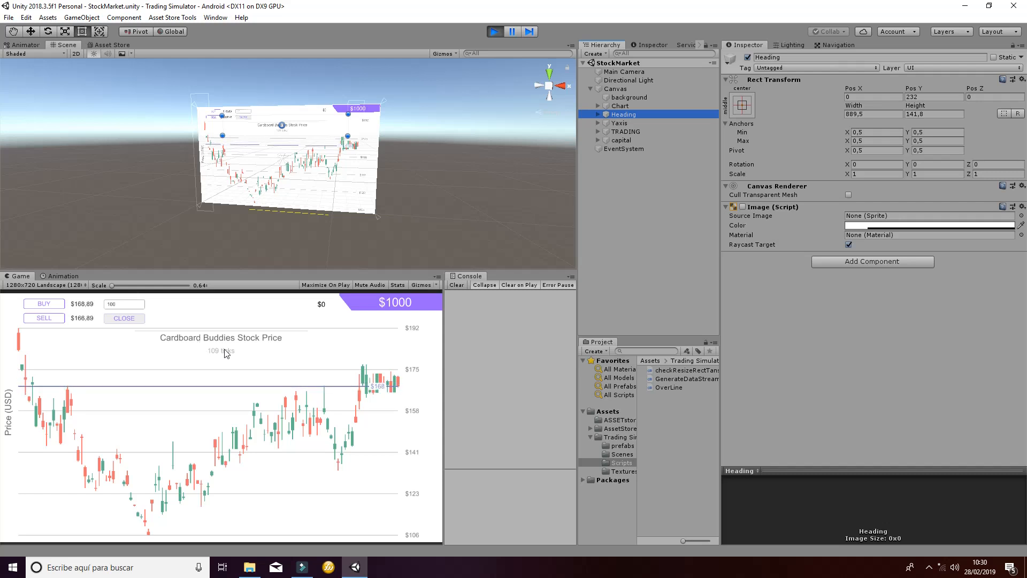
Step: Expand Heading to show Image, title and subtitle, then select subtitle's Text component
left_click(598, 115)
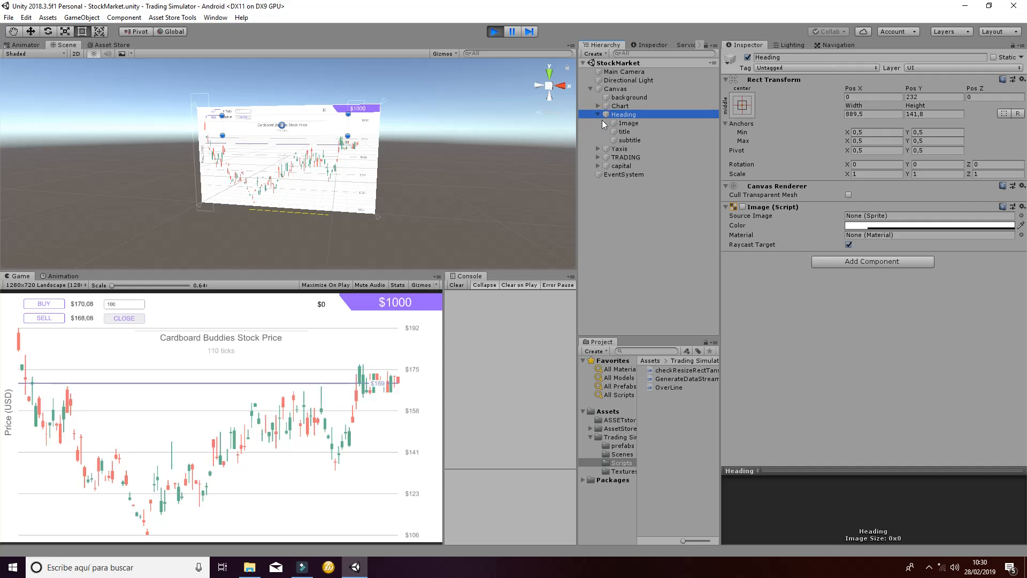
left_click(630, 140)
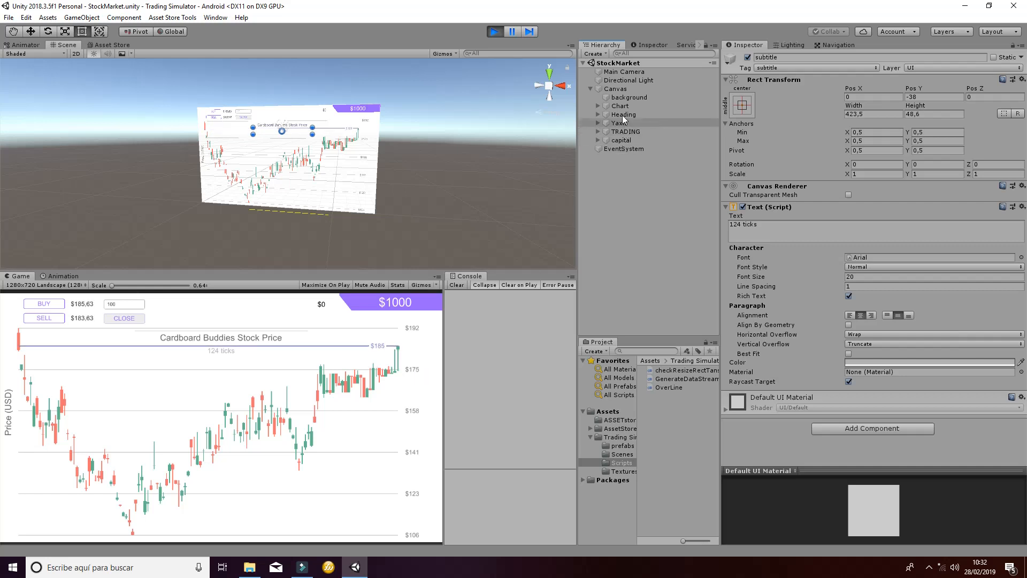
Step: In Chart's Generate Data Stream, lower L_width from 2.5 to 1.65 and M_width from 8.5 to 7.6
left_click(620, 106)
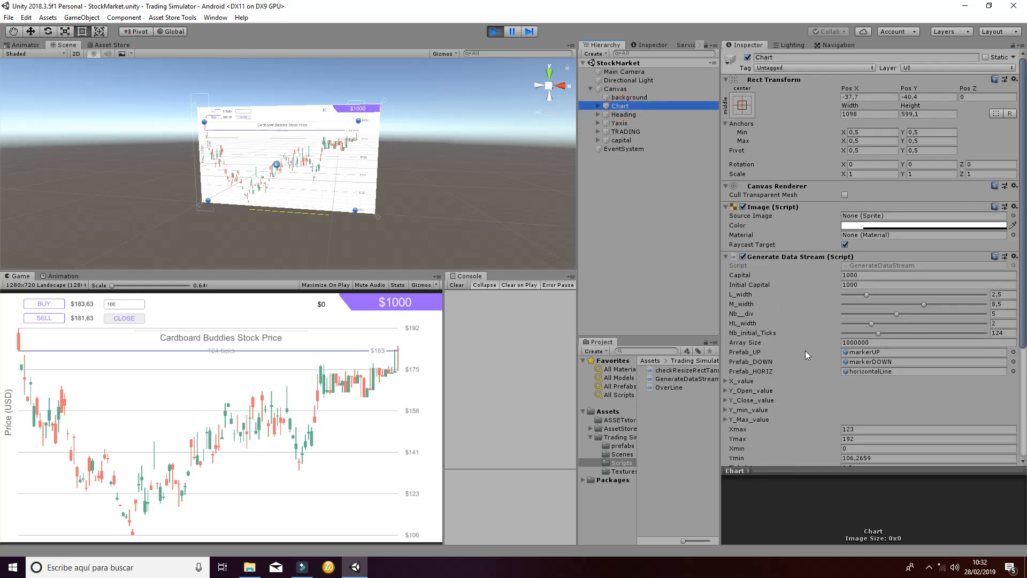
scroll("down", 3)
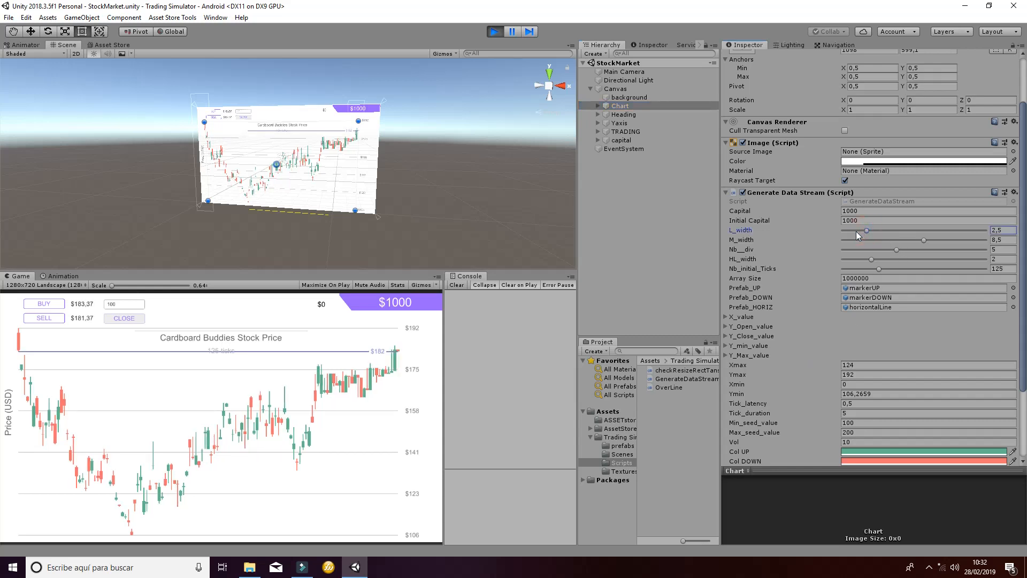
left_click_drag(867, 230, 857, 230)
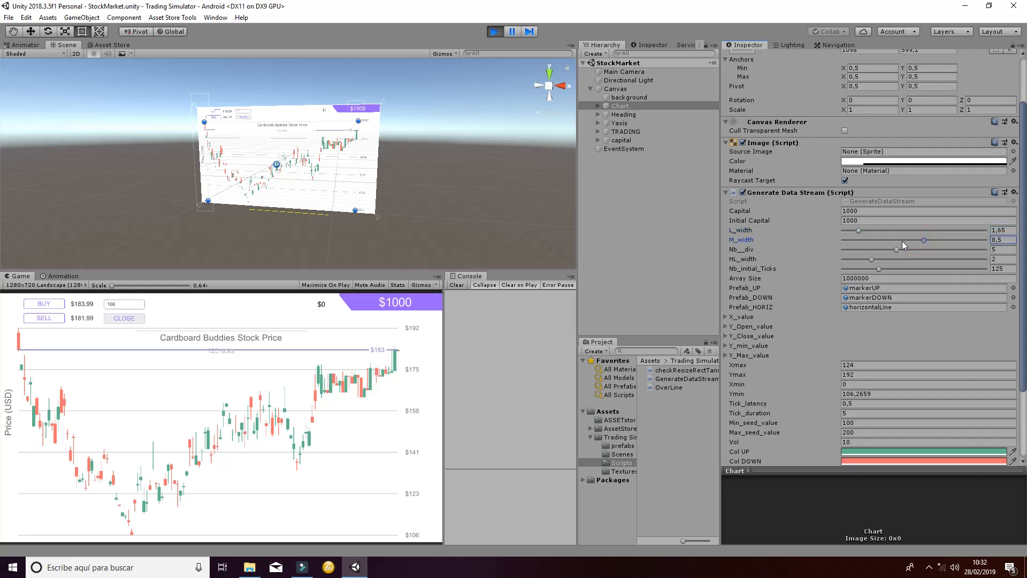
left_click_drag(924, 240, 915, 240)
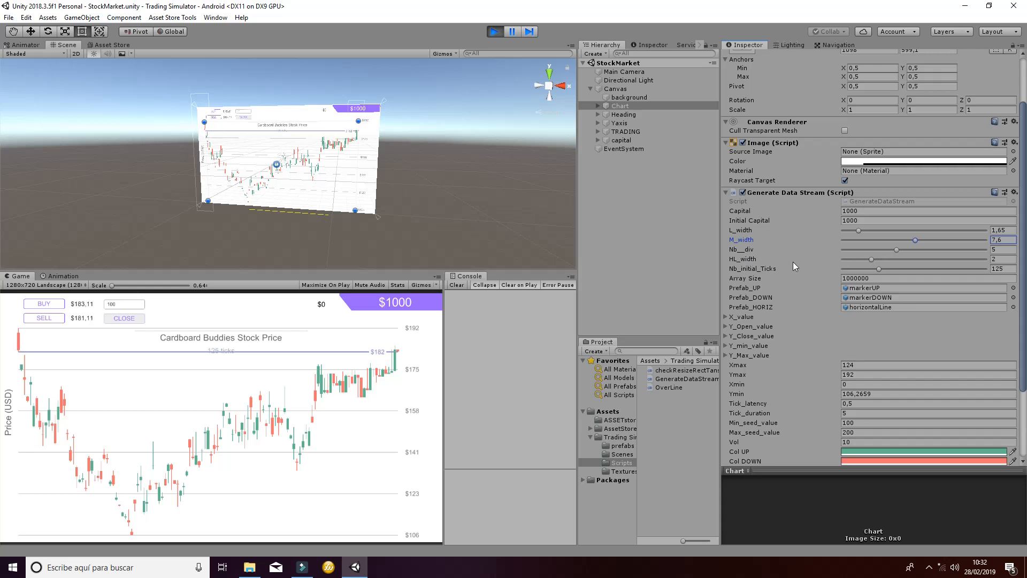
mouse_move(473, 355)
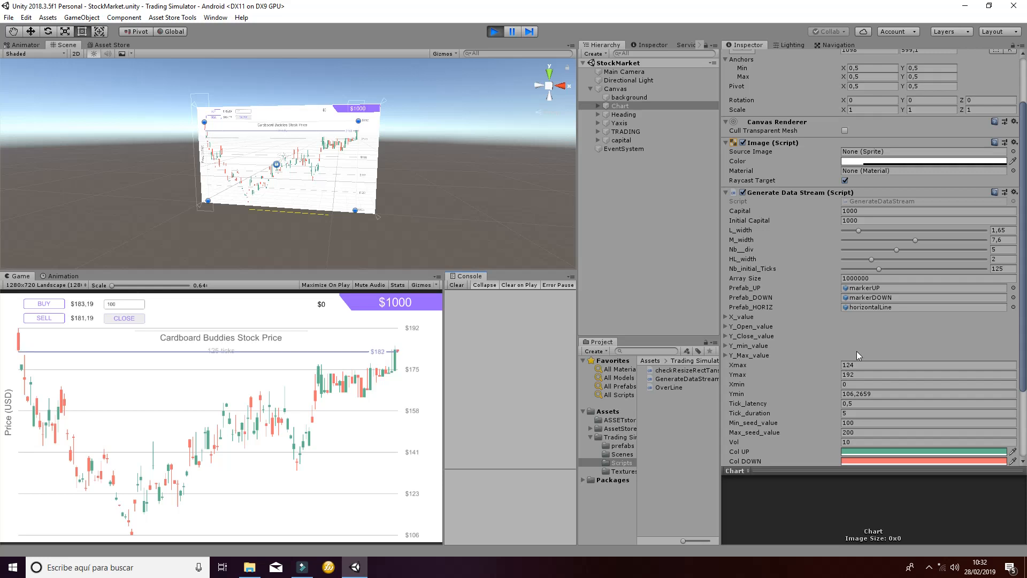
mouse_move(858, 348)
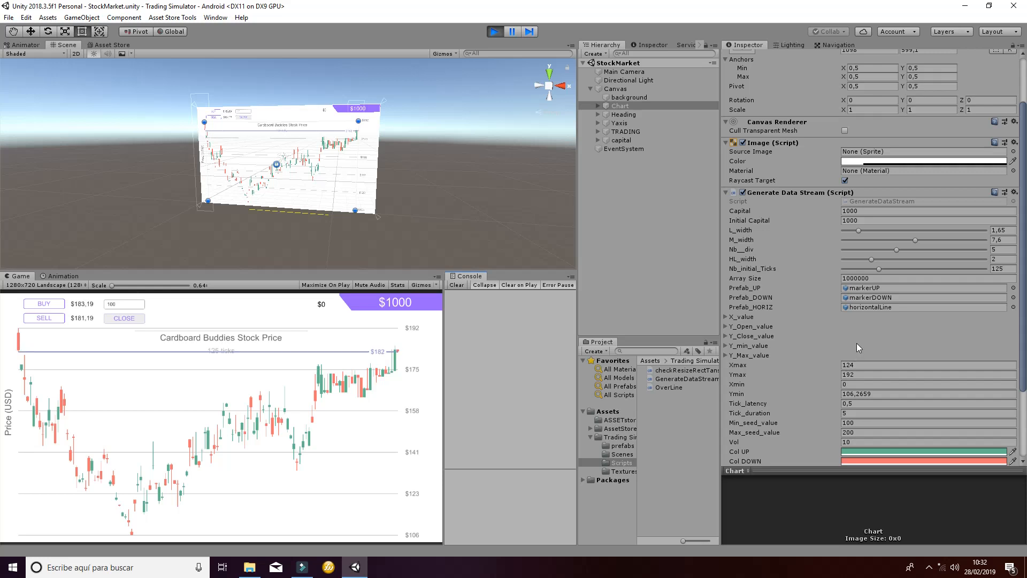
scroll("down", 3)
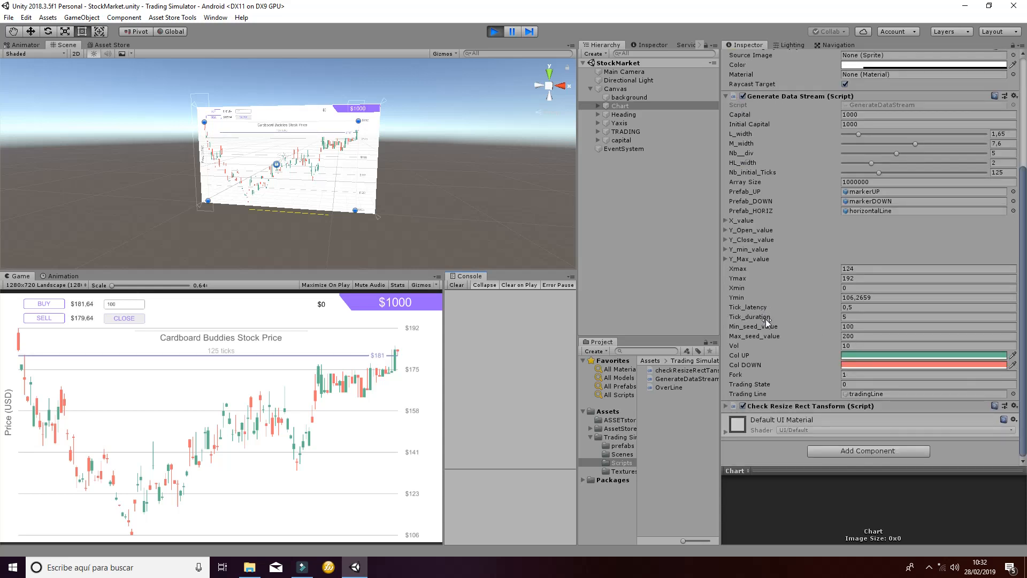
left_click(853, 307)
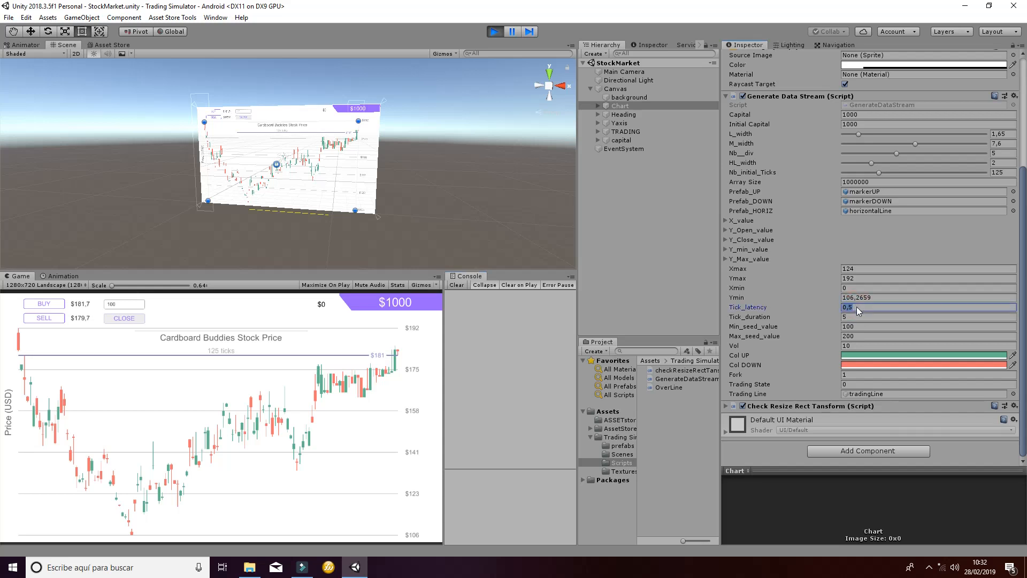
left_click(929, 307)
type("0,1")
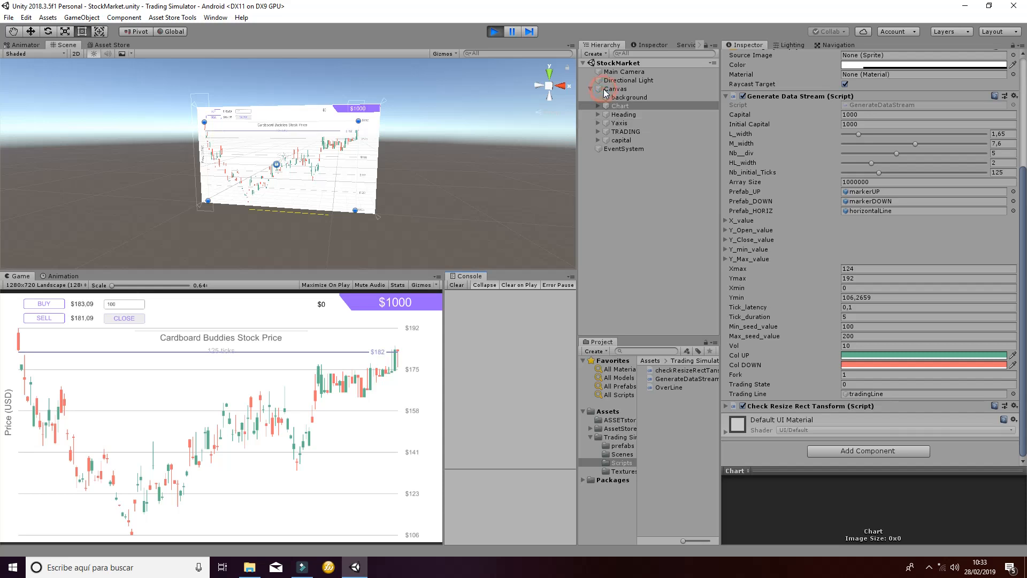
left_click(615, 88)
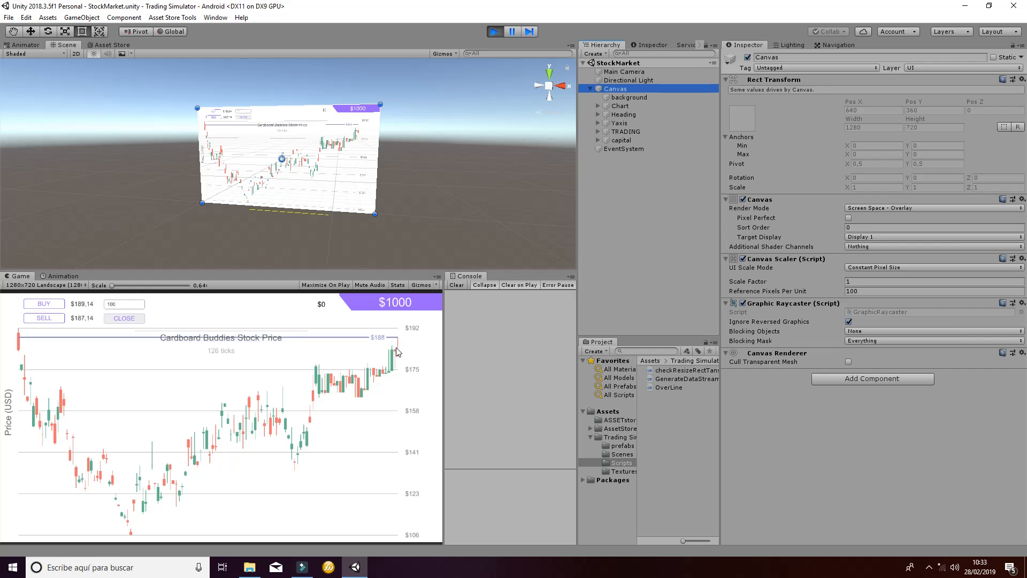
mouse_move(558, 223)
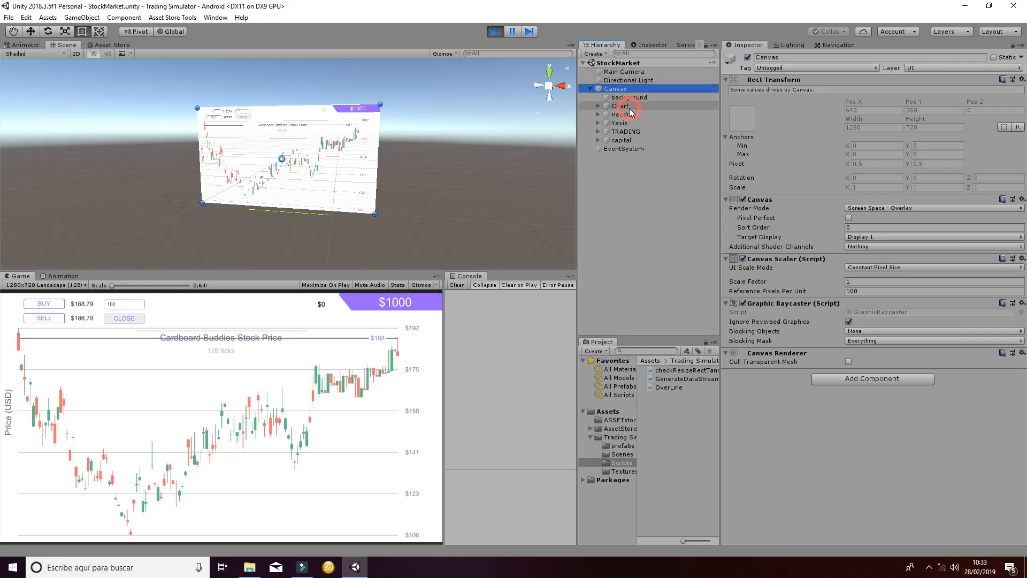
left_click(619, 105)
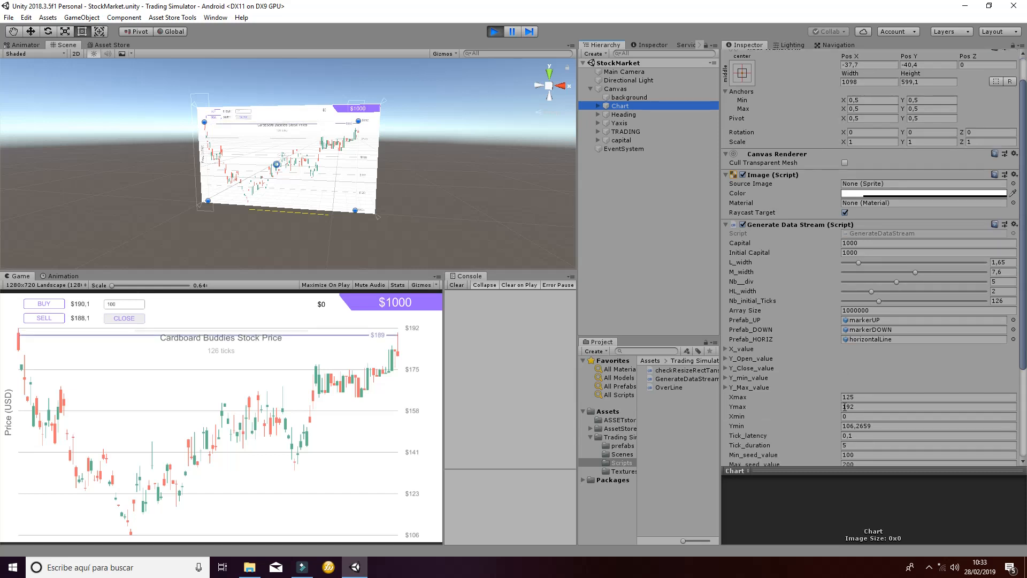
scroll("down", 3)
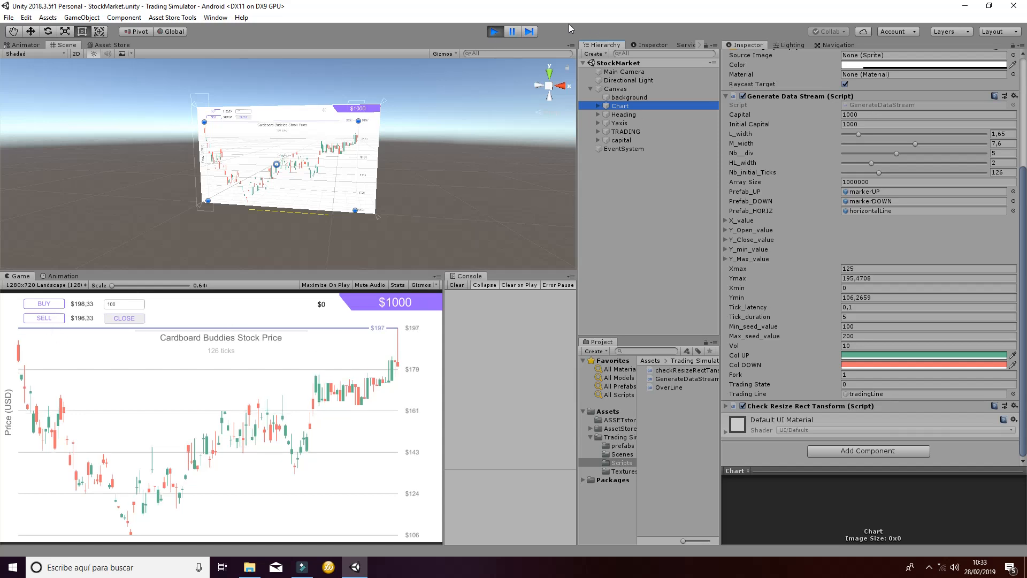
left_click(497, 31)
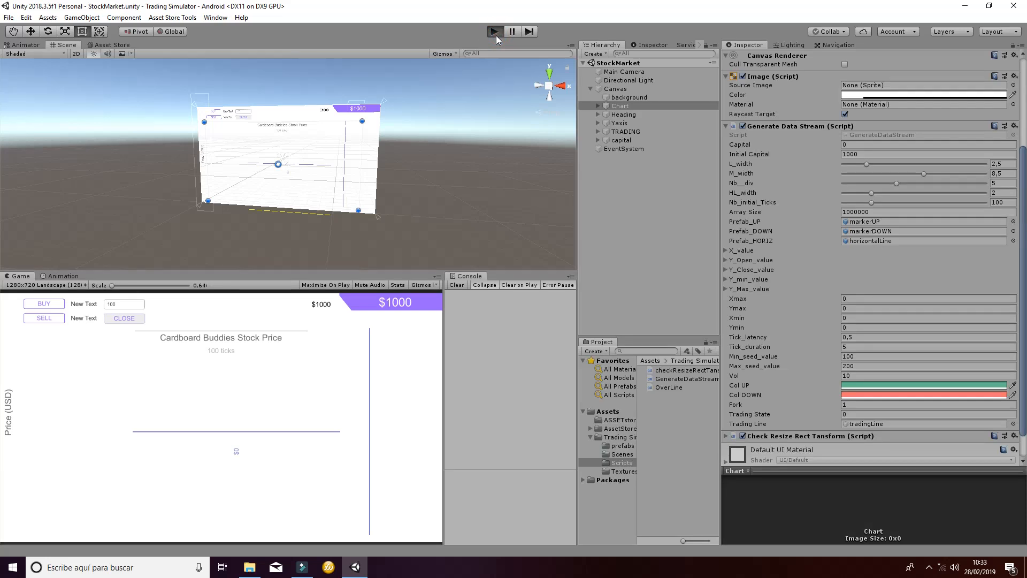
Step: Restart play mode, expand the TRADING group, and inspect the sell text and close button objects
left_click(494, 31)
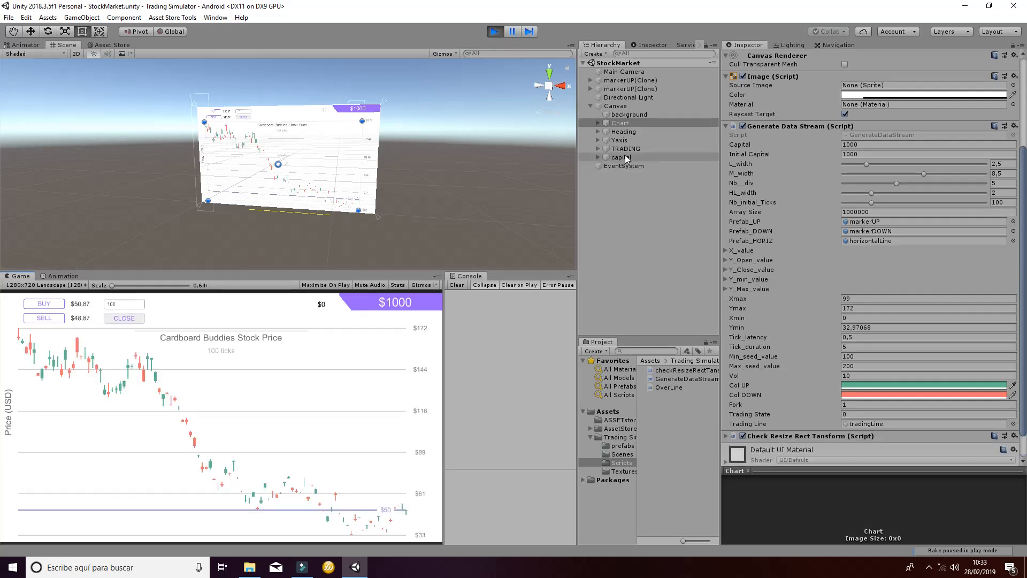
left_click(625, 148)
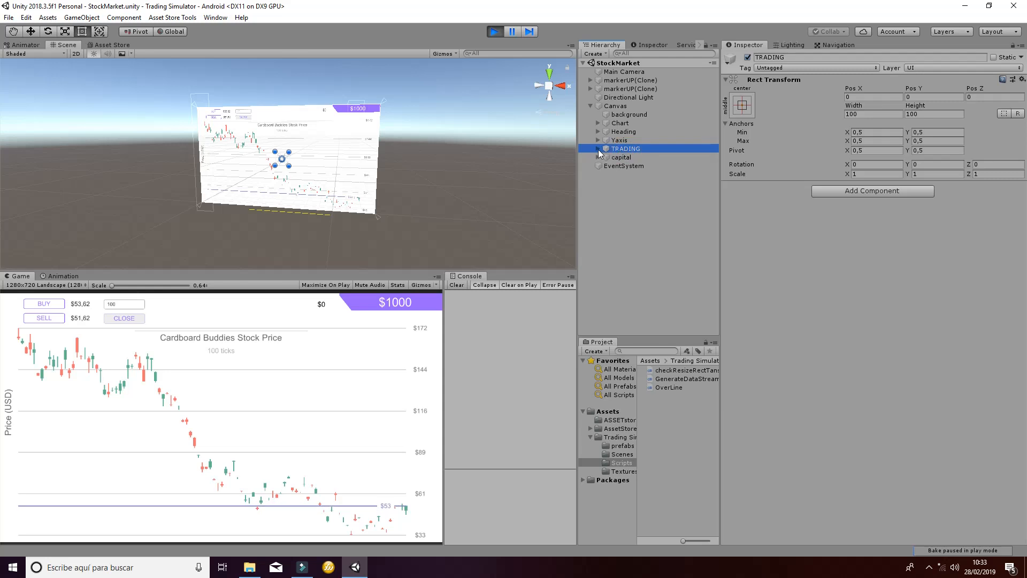
left_click(590, 148)
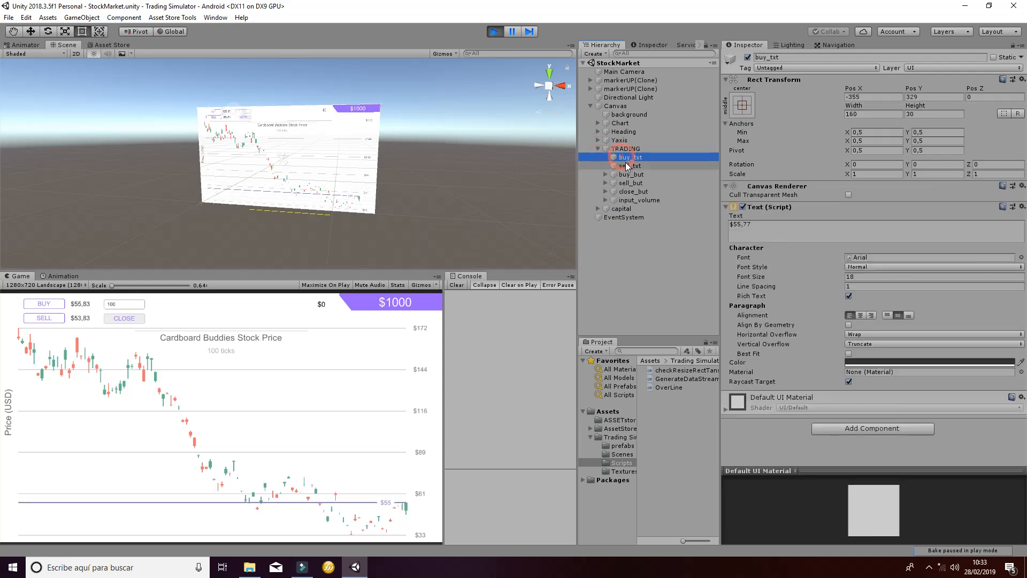
left_click(633, 148)
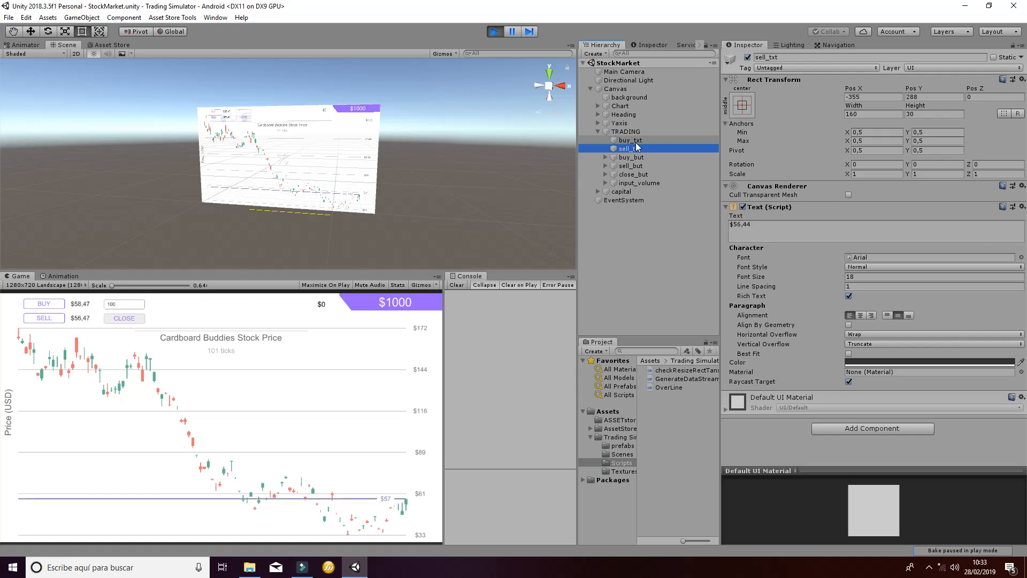
left_click(634, 174)
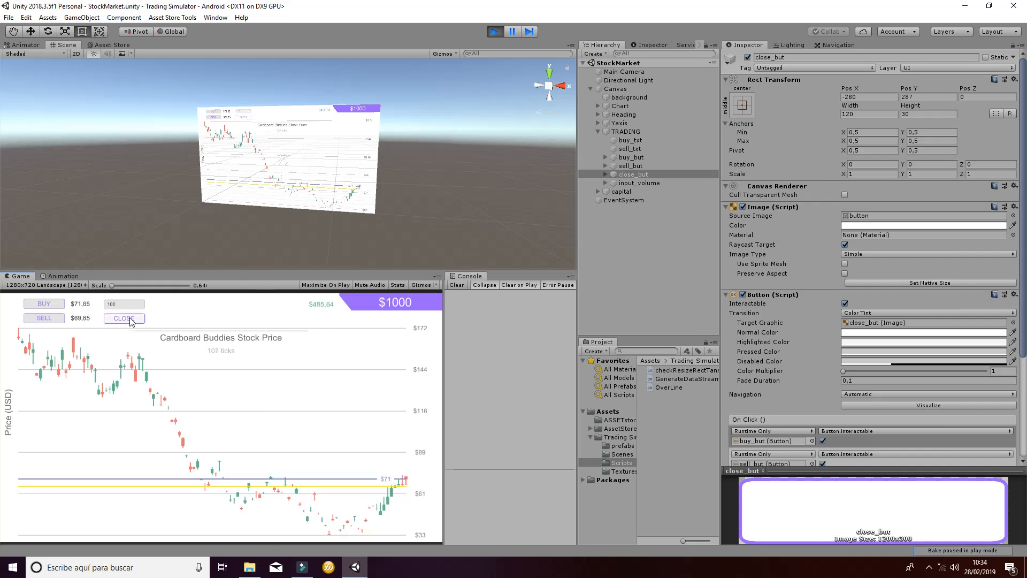
Step: Close the profitable trade at $1485,64, then the losing trade, leaving $1299,72
left_click(124, 318)
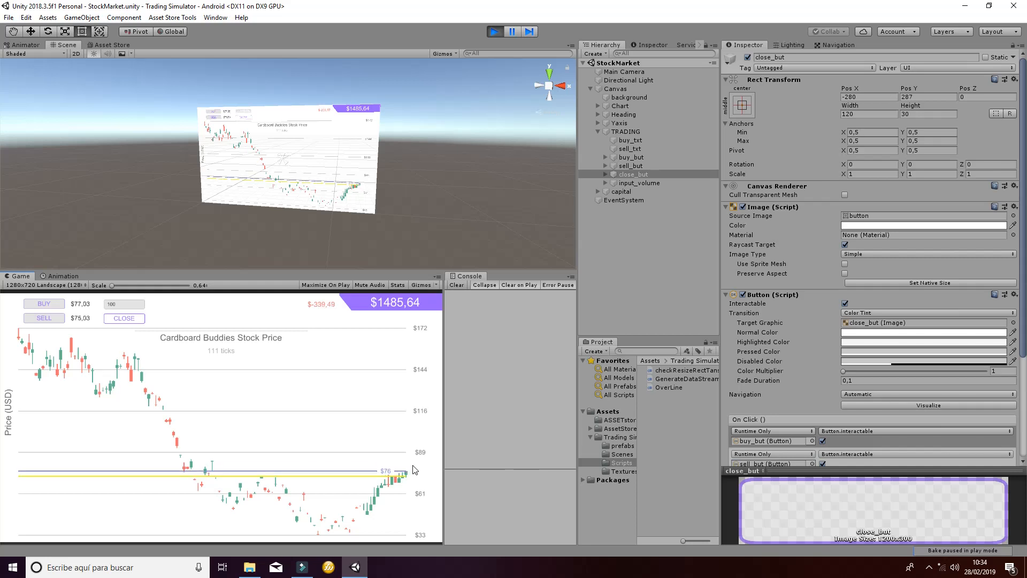
left_click(124, 318)
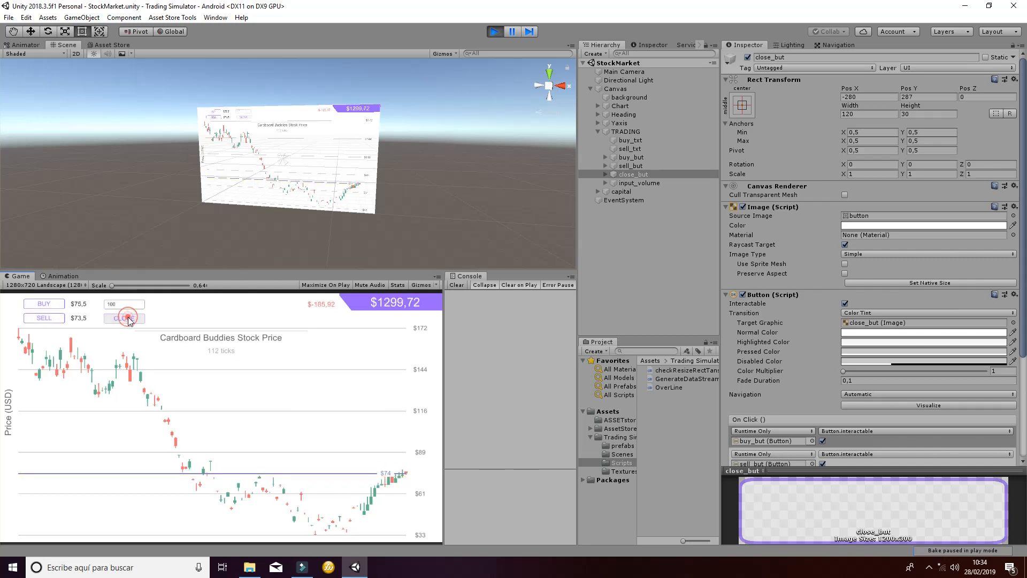
left_click(124, 318)
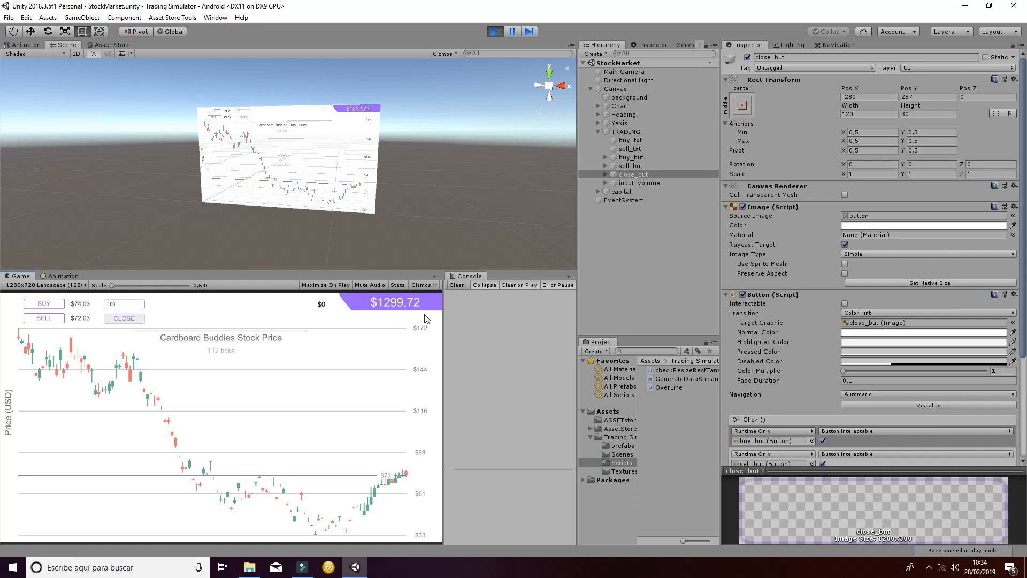
mouse_move(403, 317)
type("0")
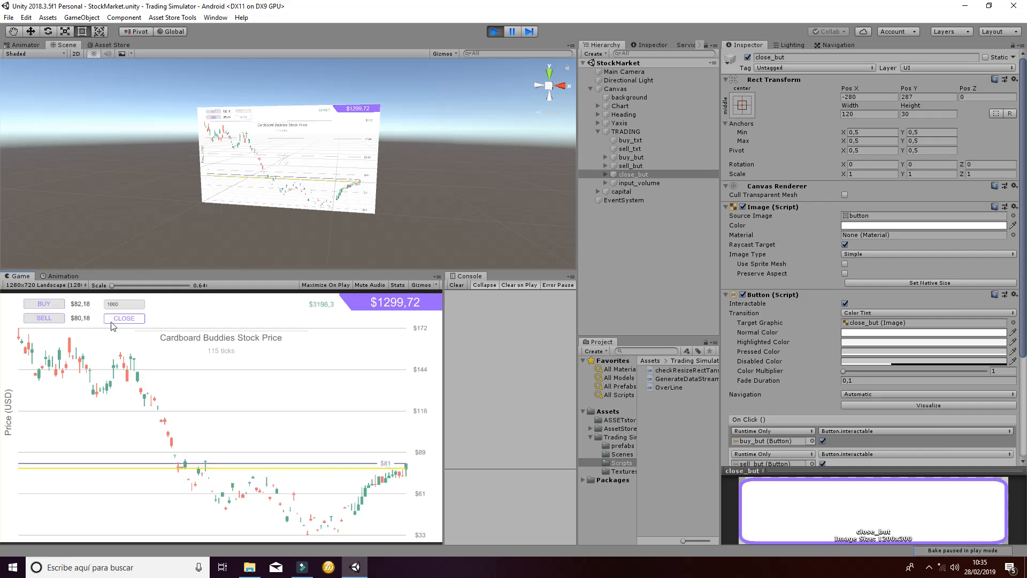
Step: Close the profitable 1600-share trade with CLOSE, bringing capital to $4819,59
left_click(124, 318)
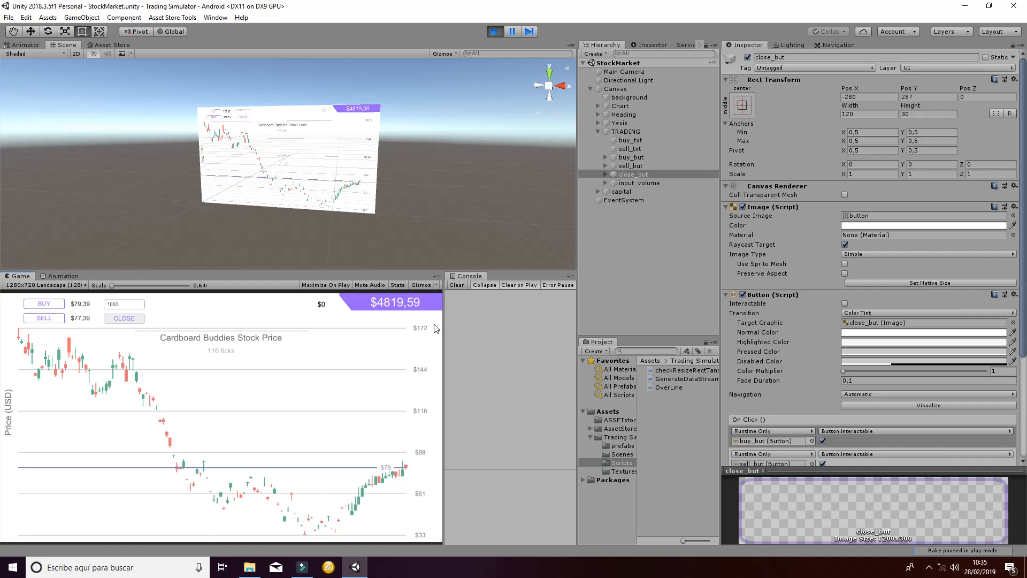
mouse_move(391, 330)
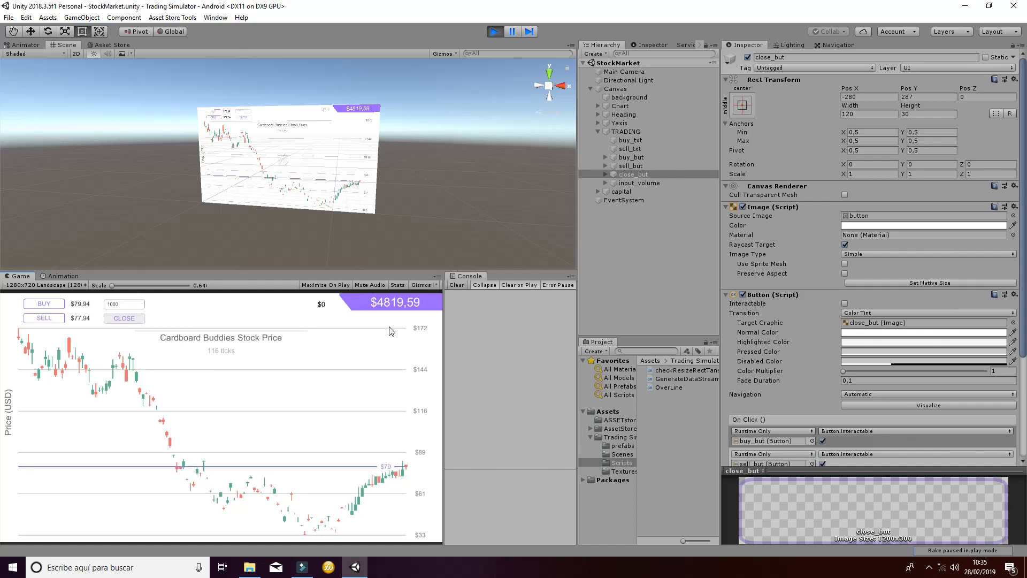